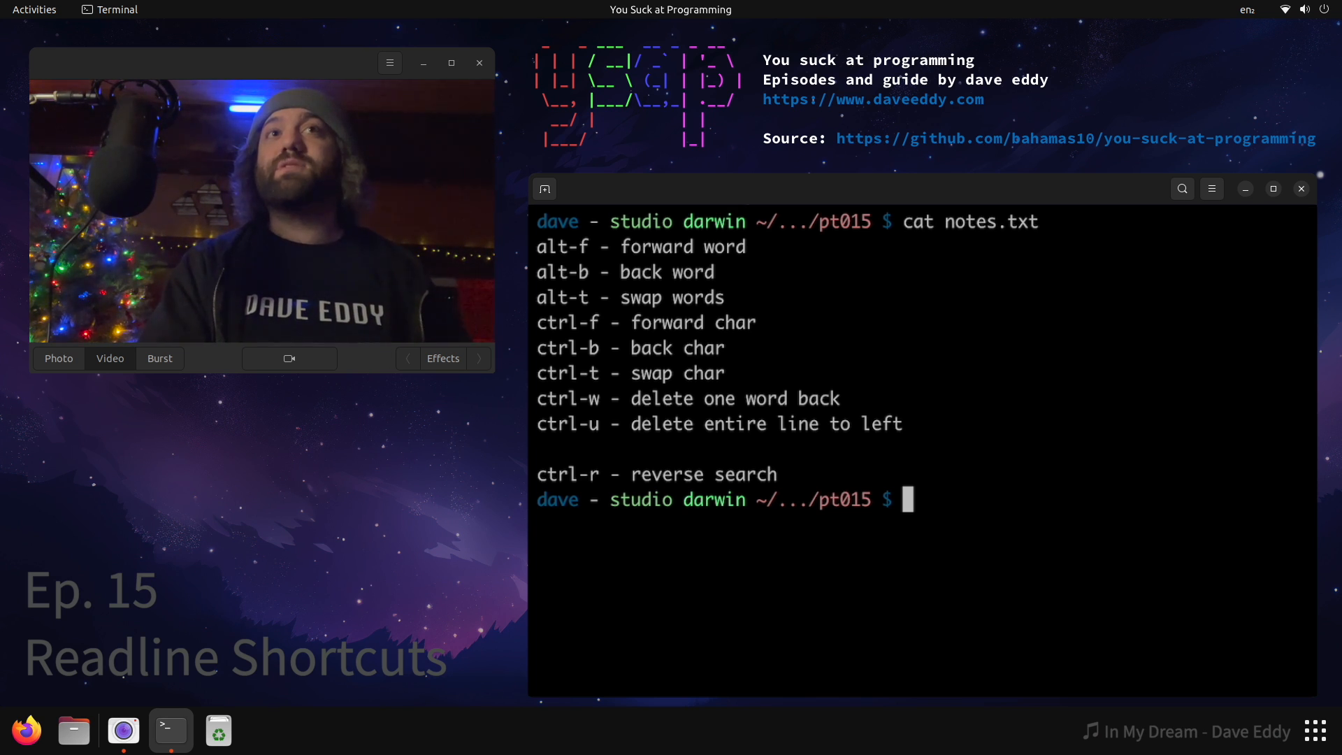
Edit the typed echo command with word-jump shortcuts until it reads 'echo hello'
type("echo he")
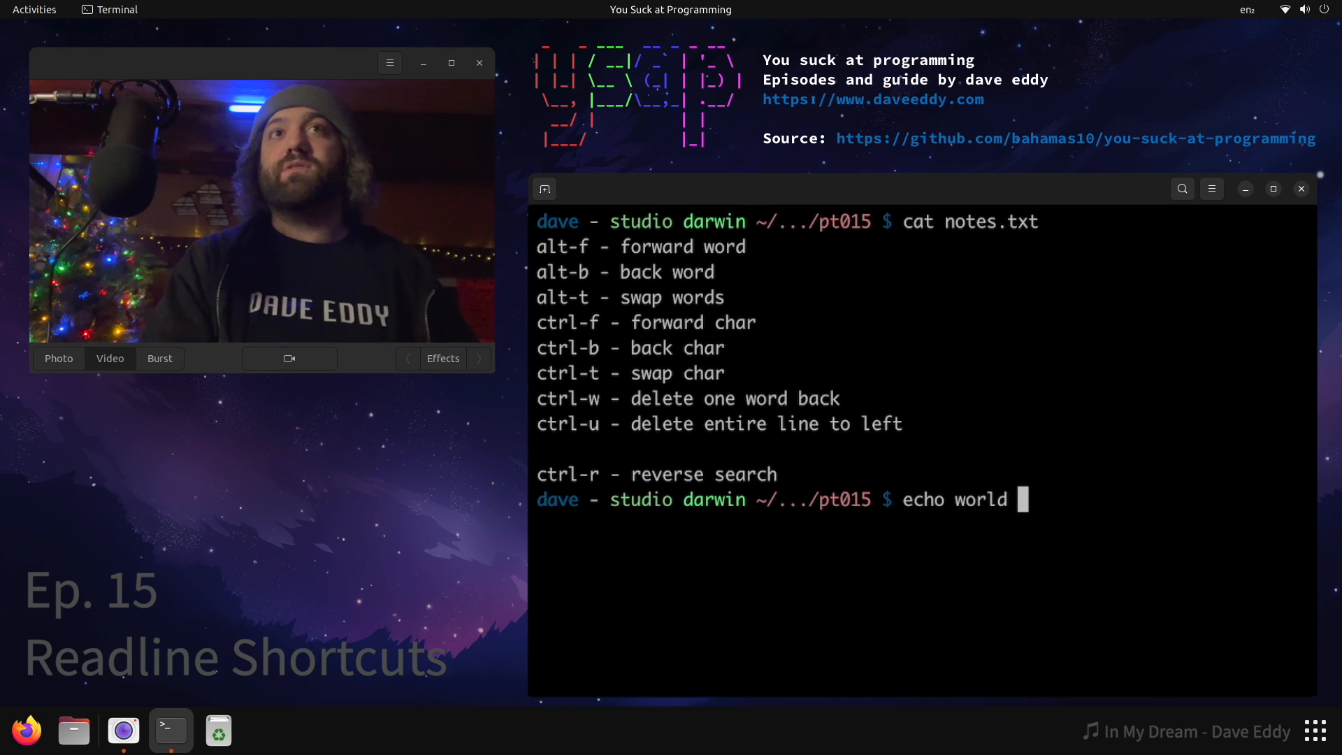
type("hello")
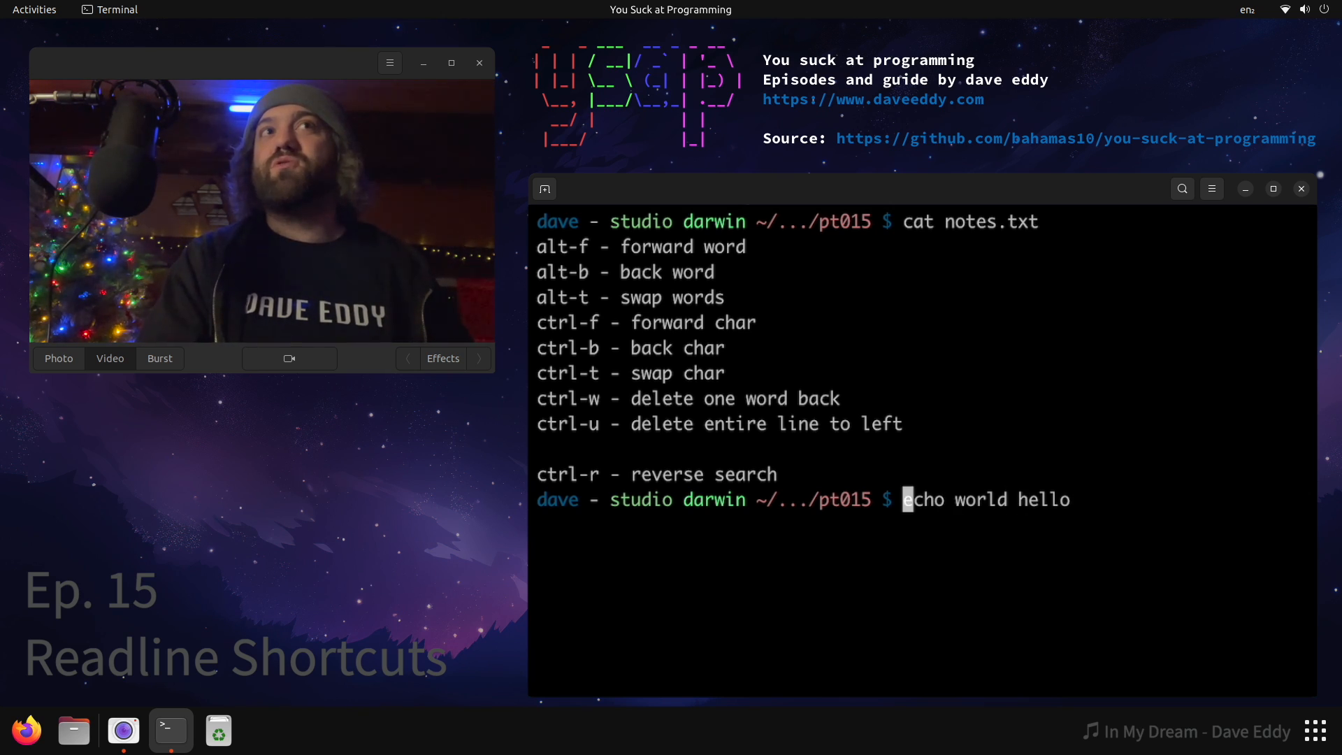
key("alt+f")
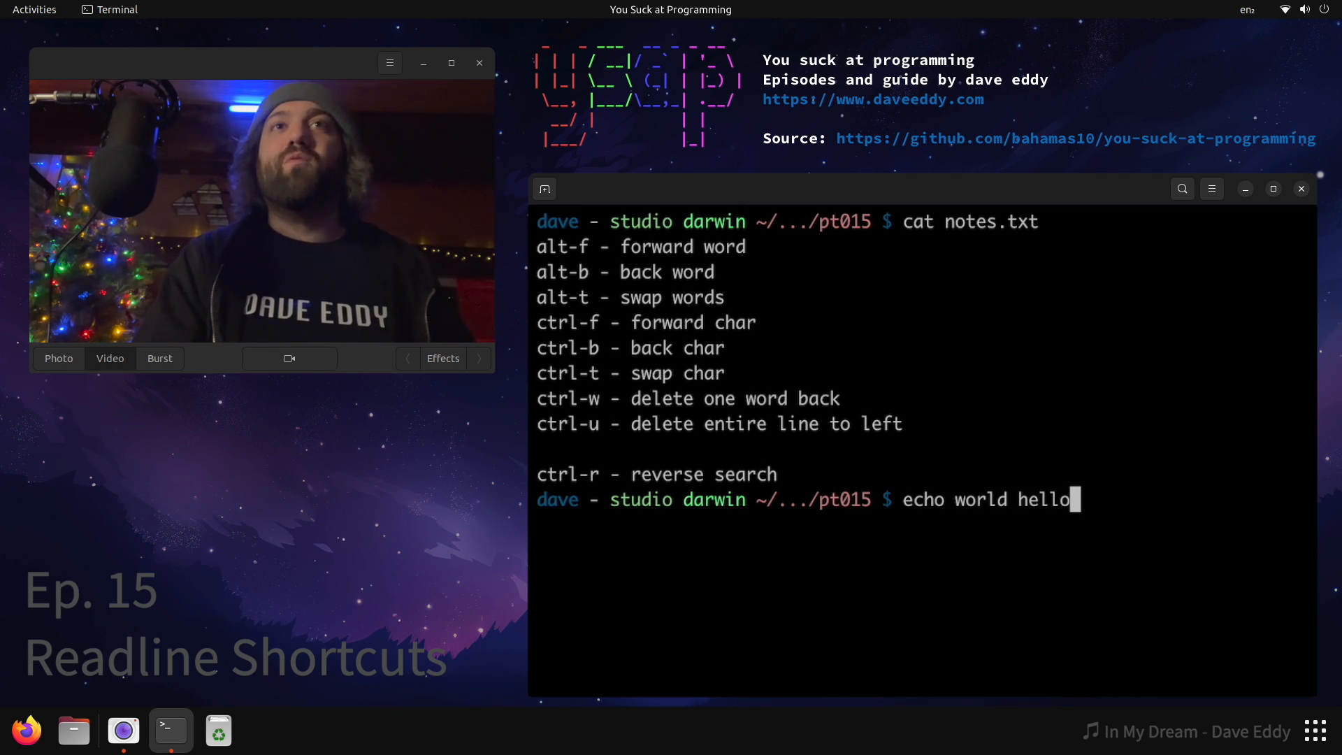
key("alt+b")
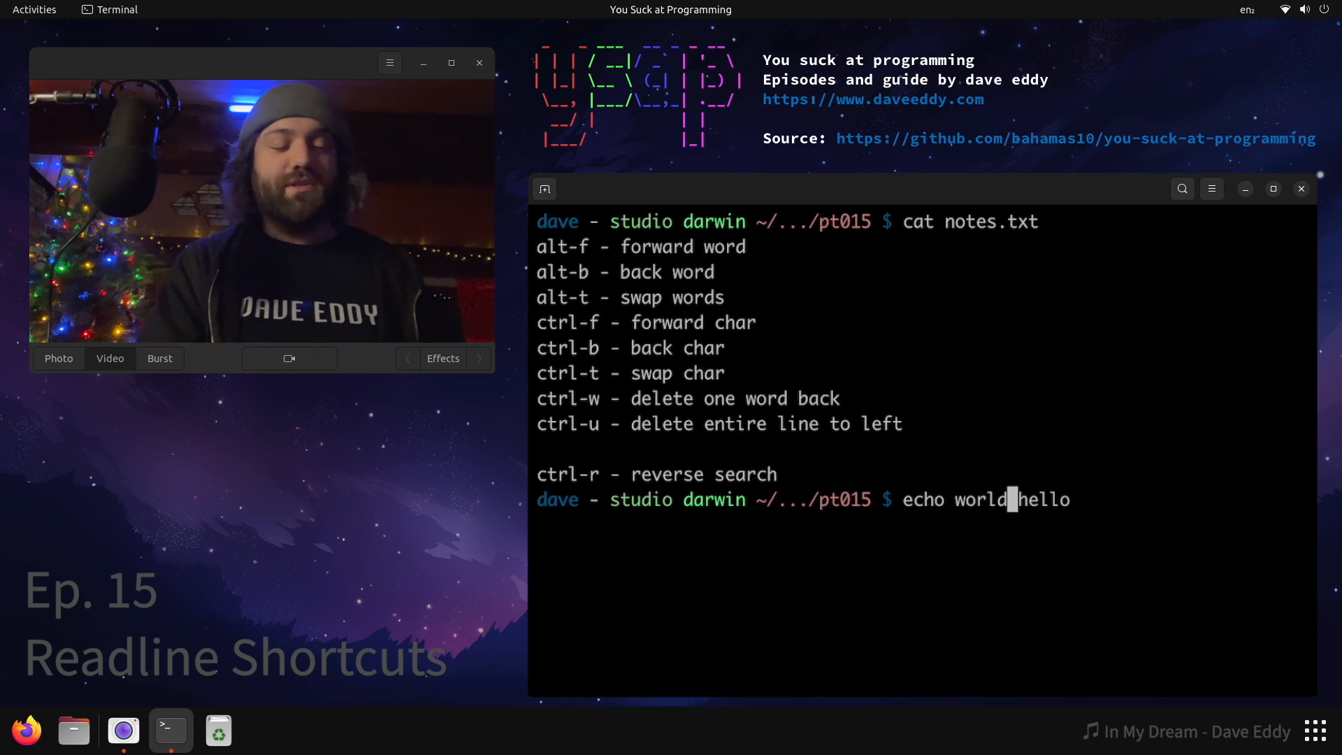
key("alt+t")
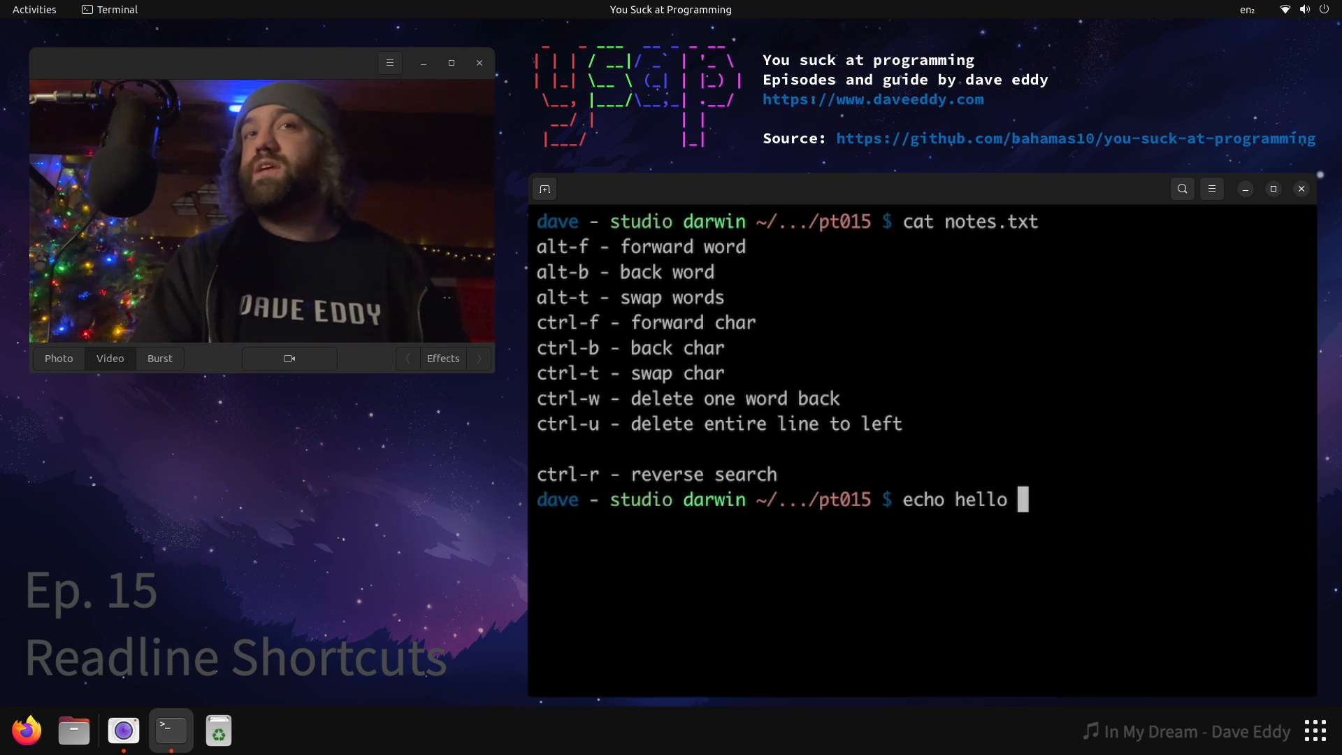
Erase a junk line with Ctrl-u, then reverse-search and run 'sudo ls' to list files
type("world aoeu eoau aeuo aeuo")
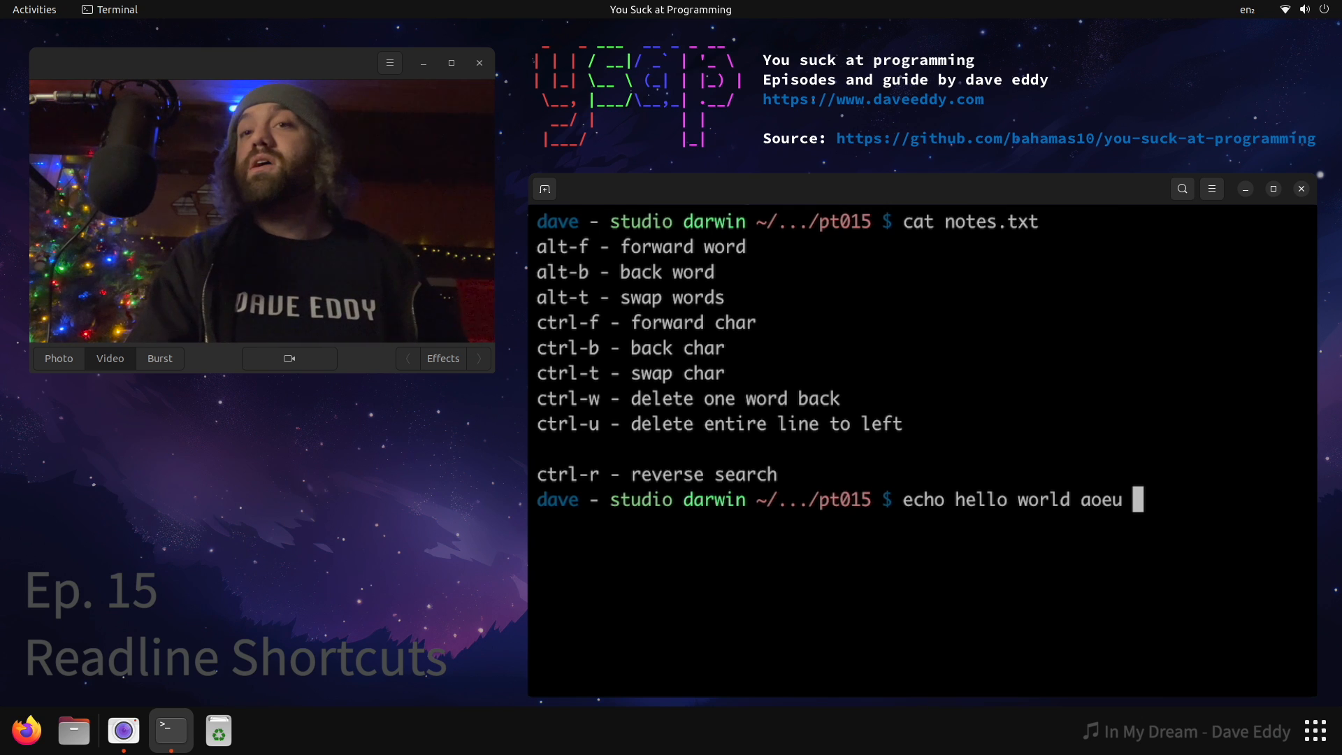
key("ctrl+u")
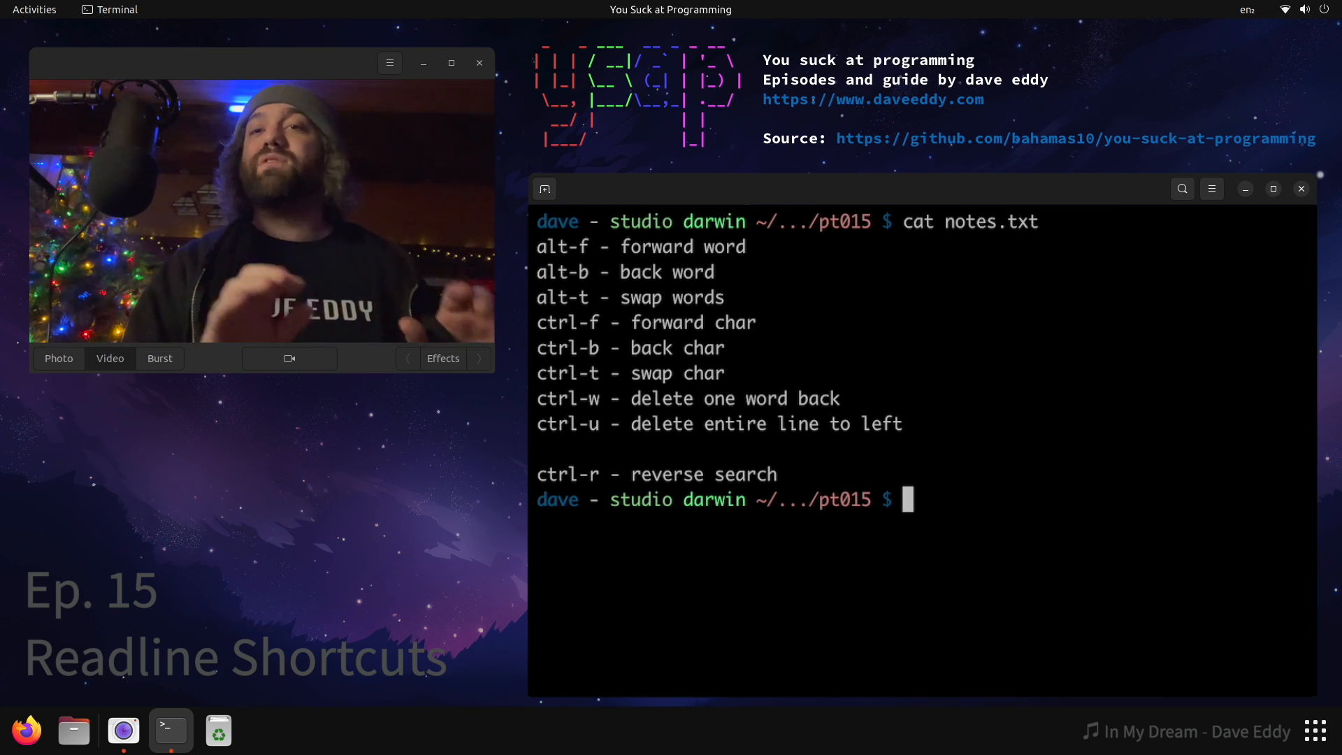
type("sudo ls")
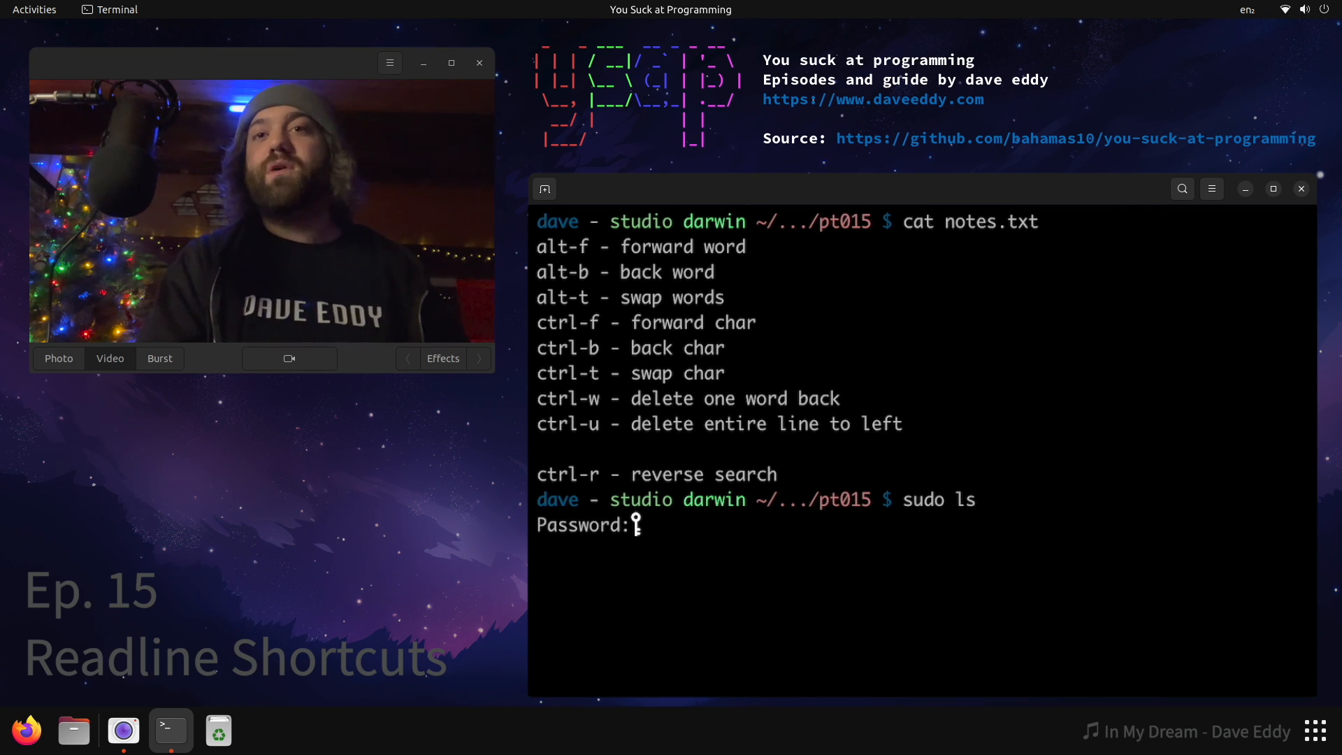
key("Return")
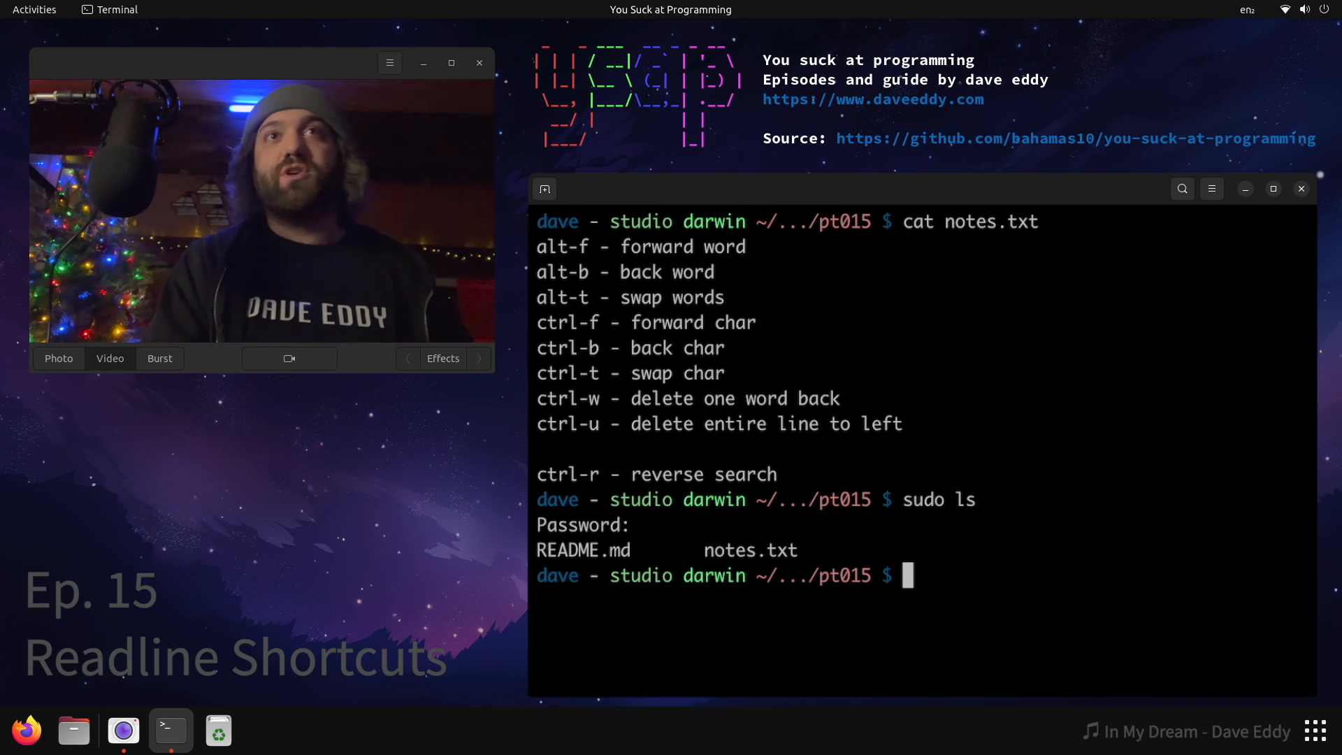
Print the epoch time with echo $EPOCHREALTIME and clear the screen with Ctrl-l
key("ctrl+r")
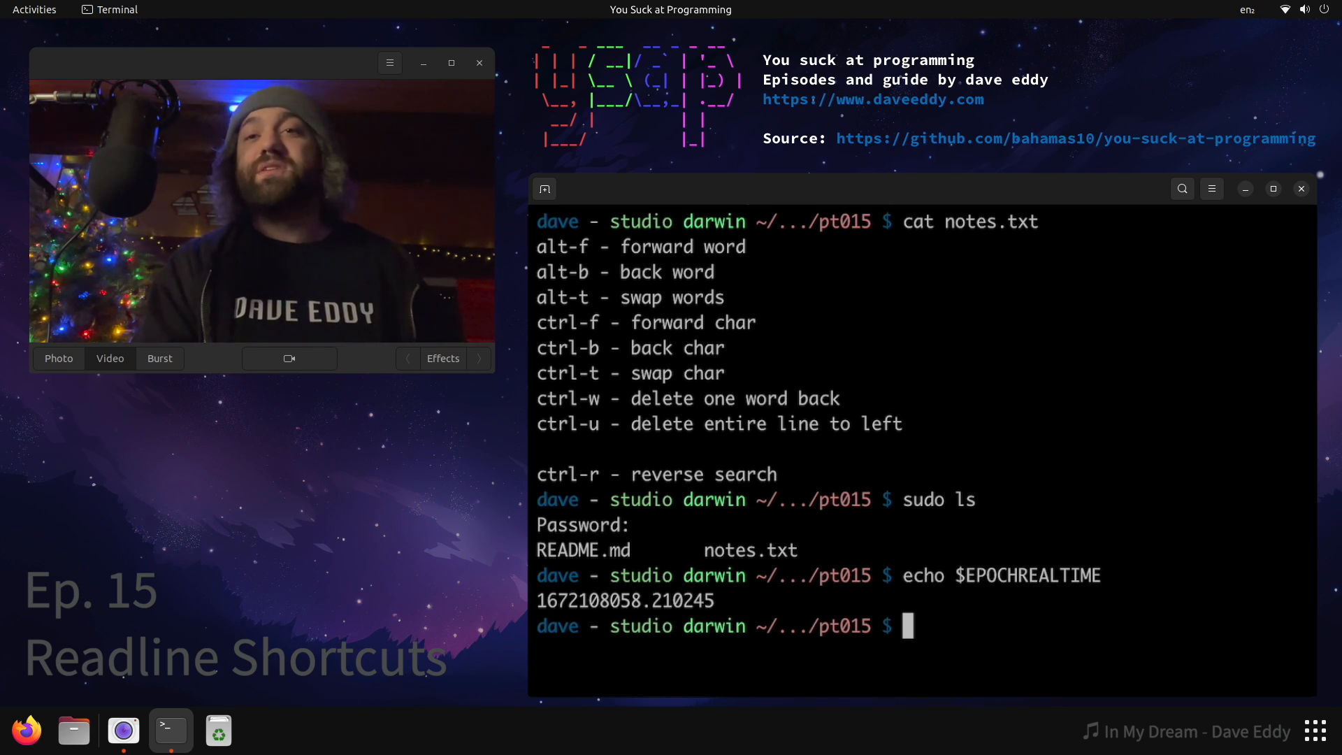
key("ctrl+l")
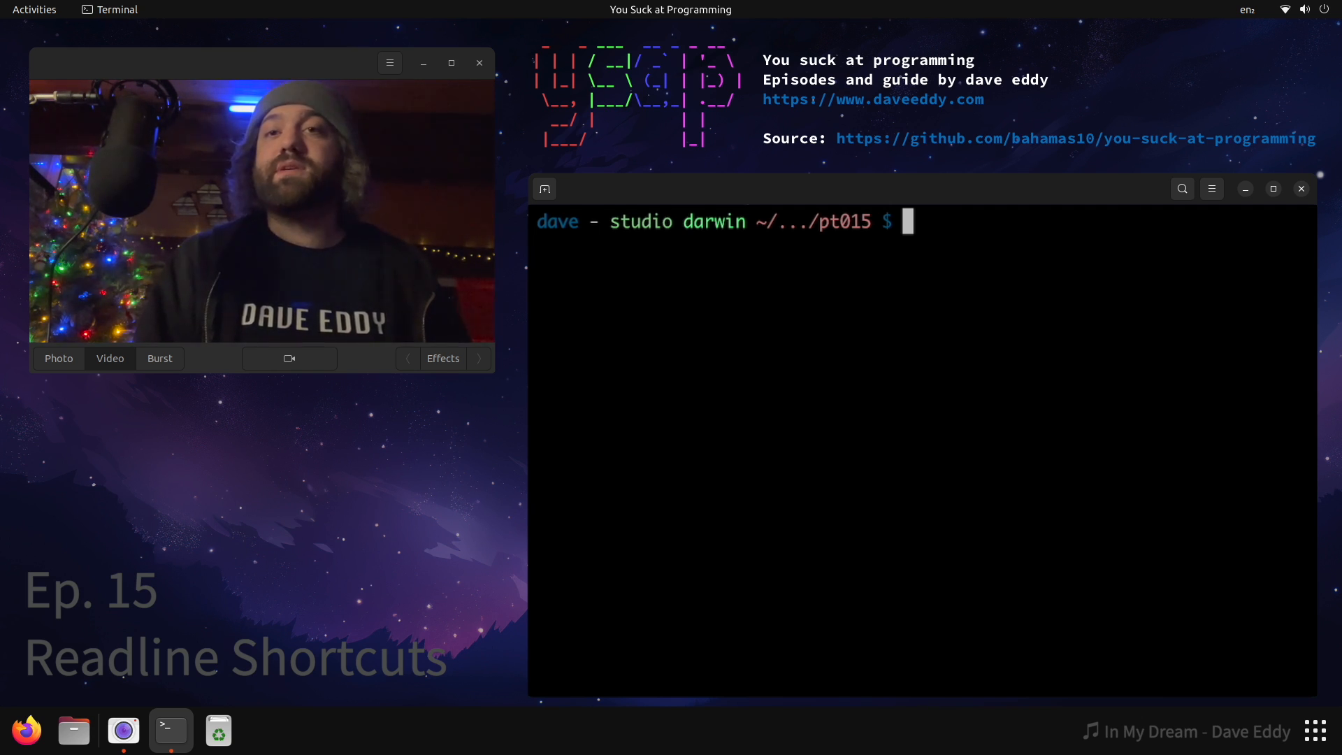
type("node")
type("var")
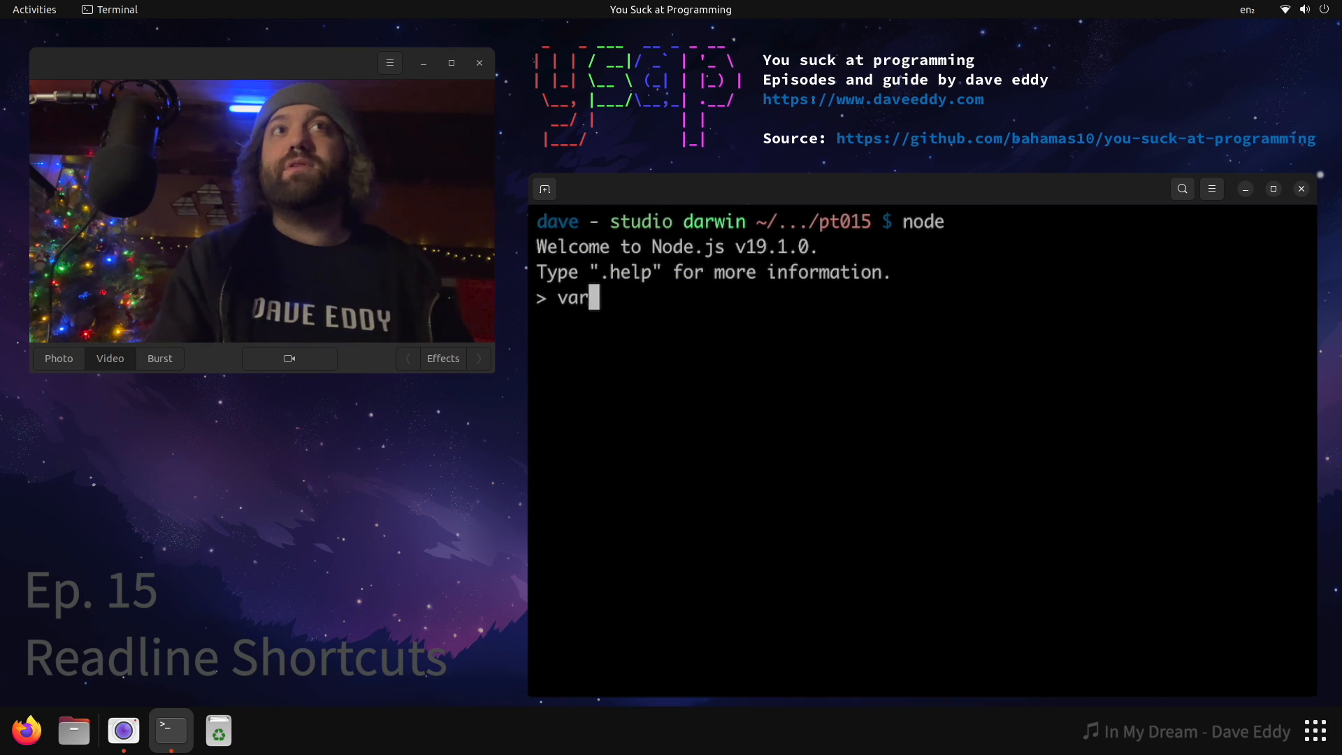
type("foo = 'hi'")
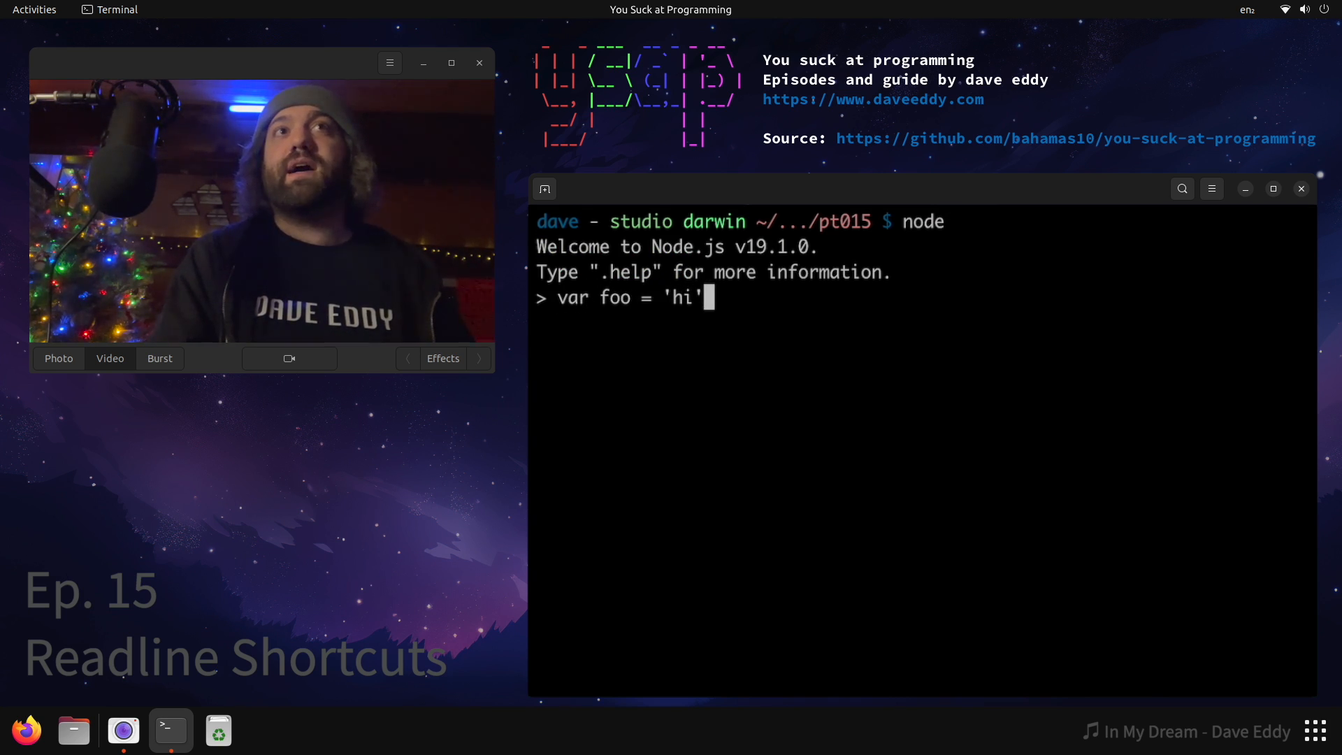
type("console.log(foo")
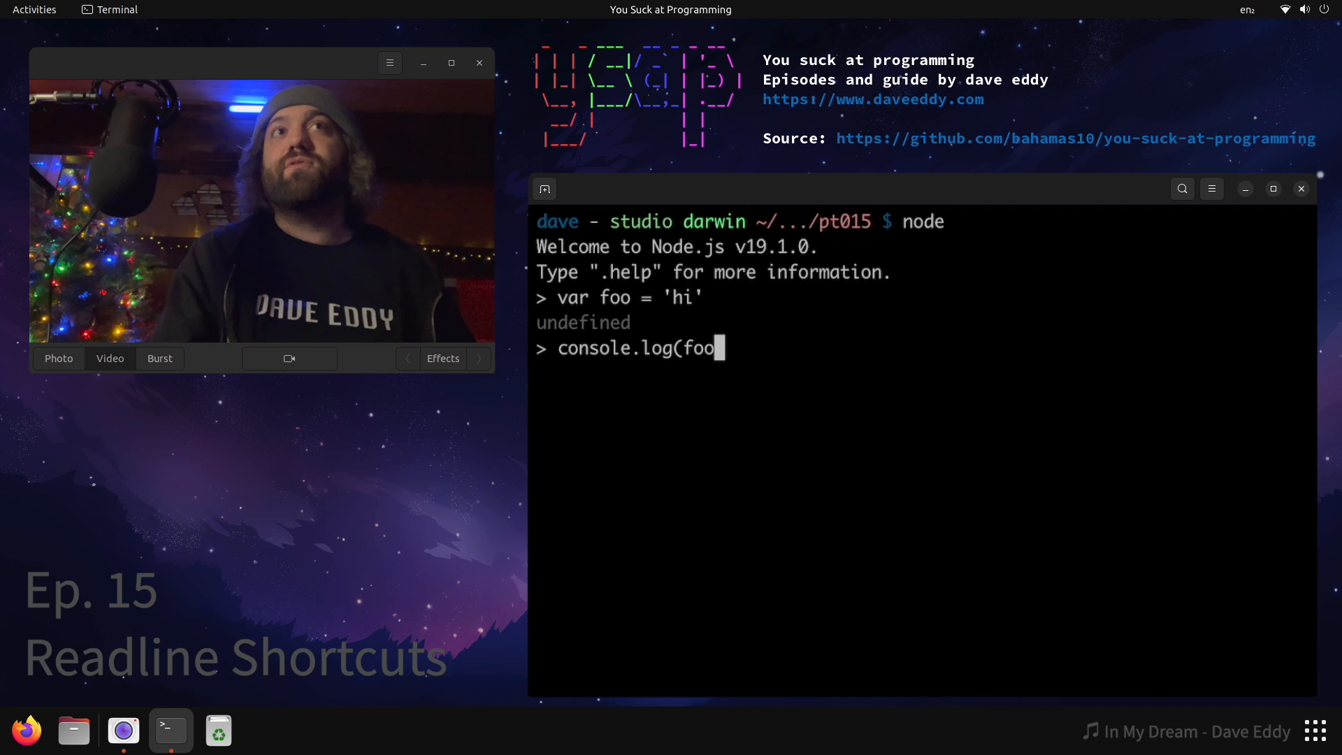
key("Return")
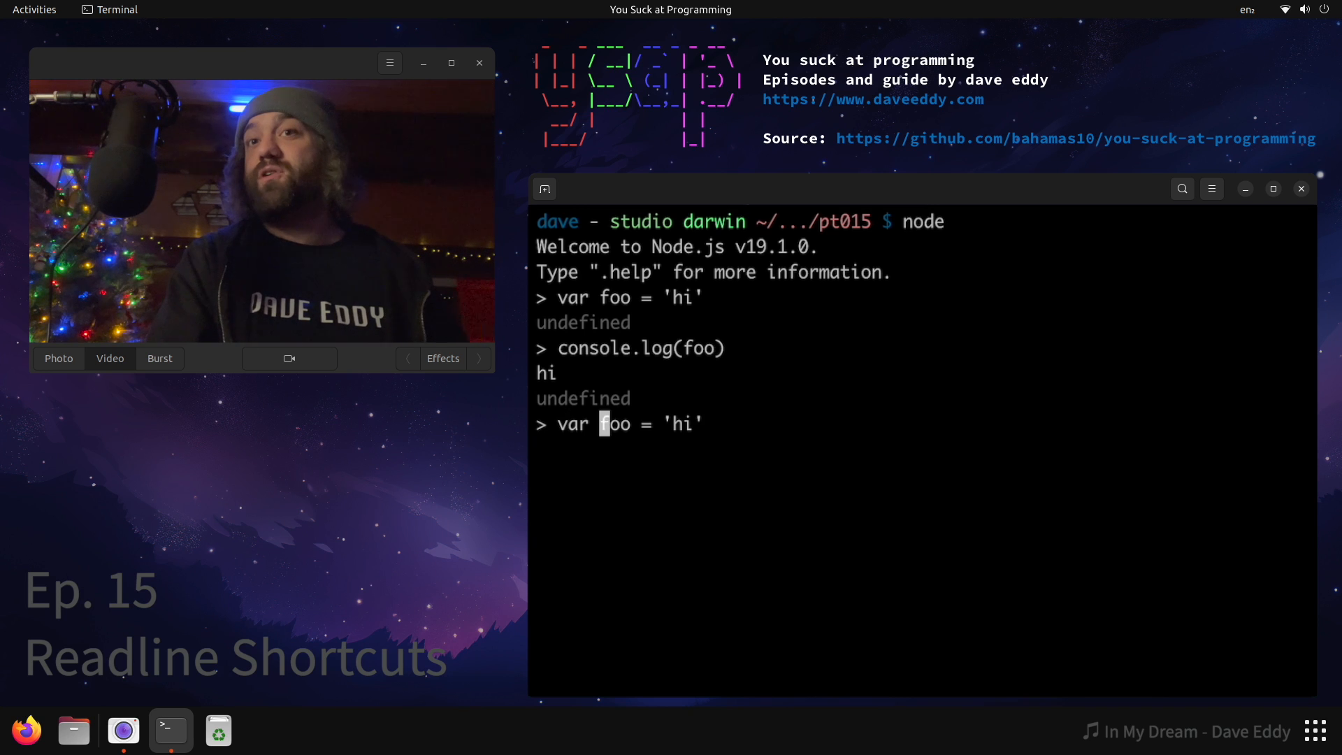
key("ctrl+k")
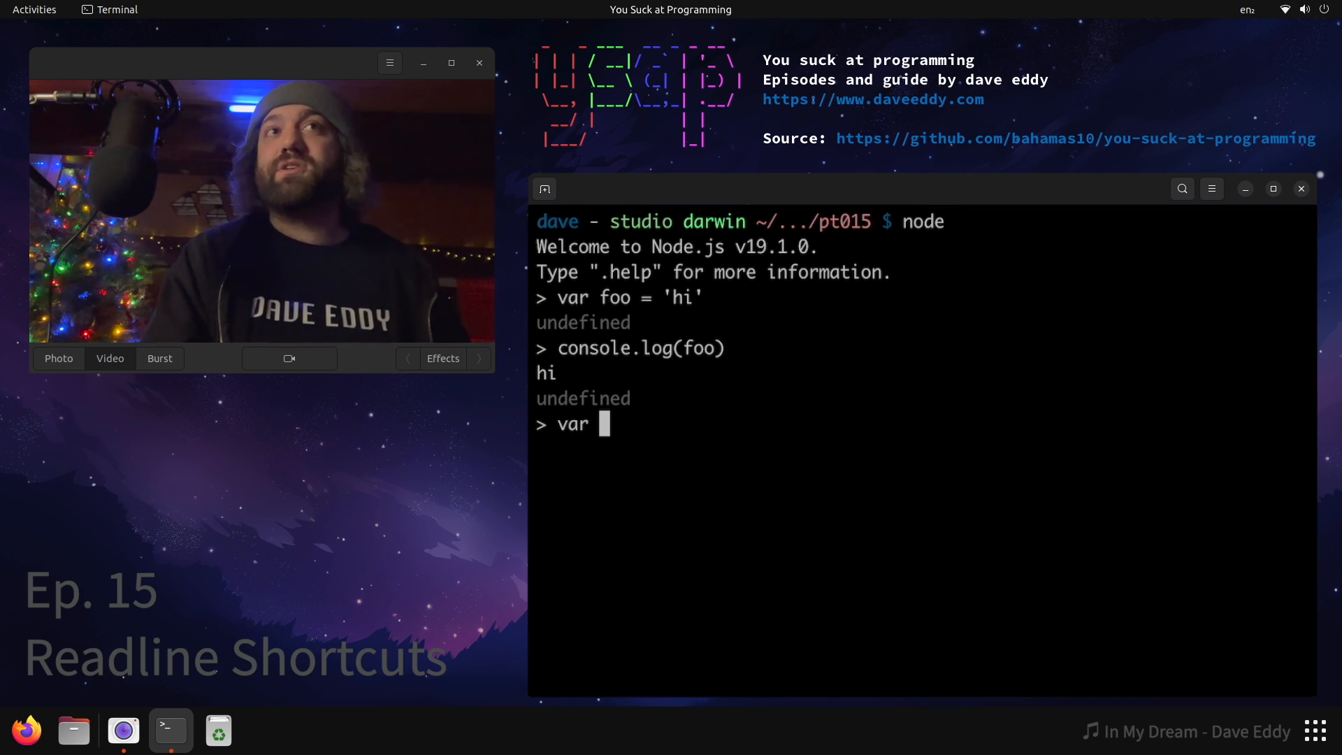
key("ctrl+u")
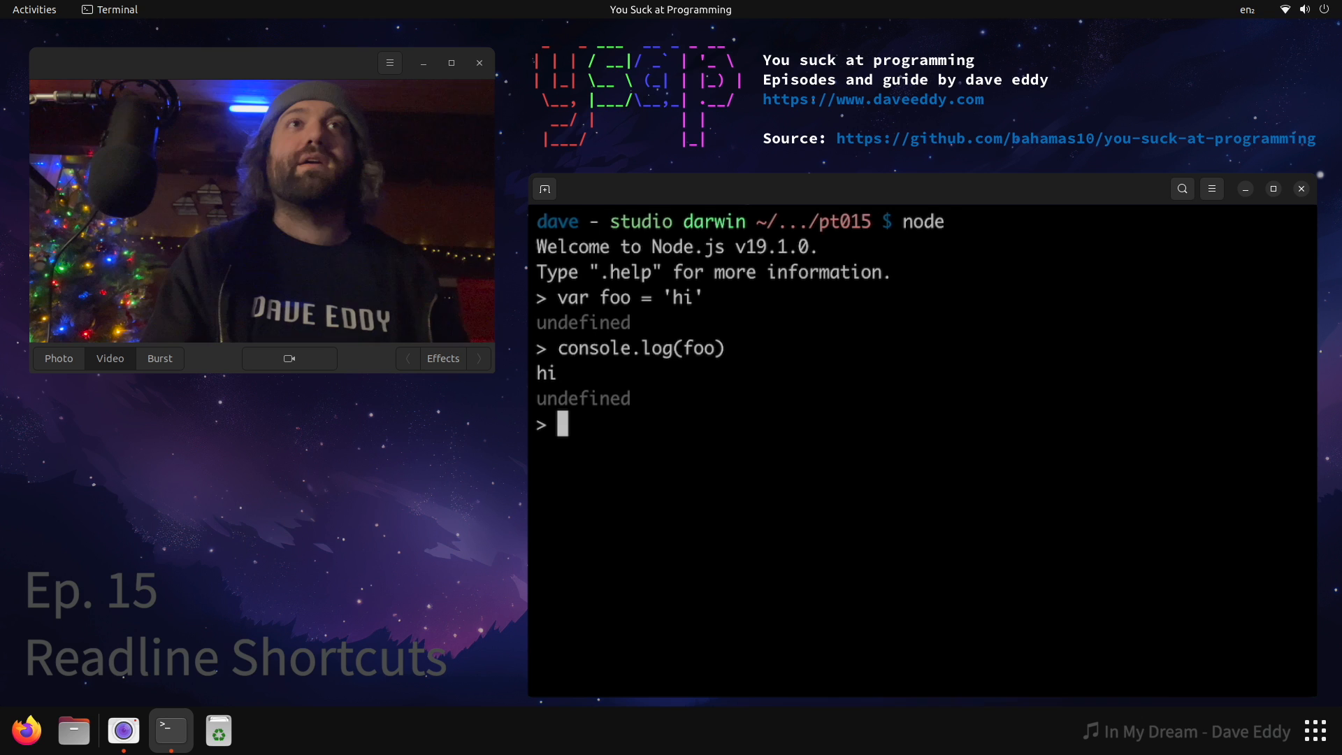
key("ctrl+d")
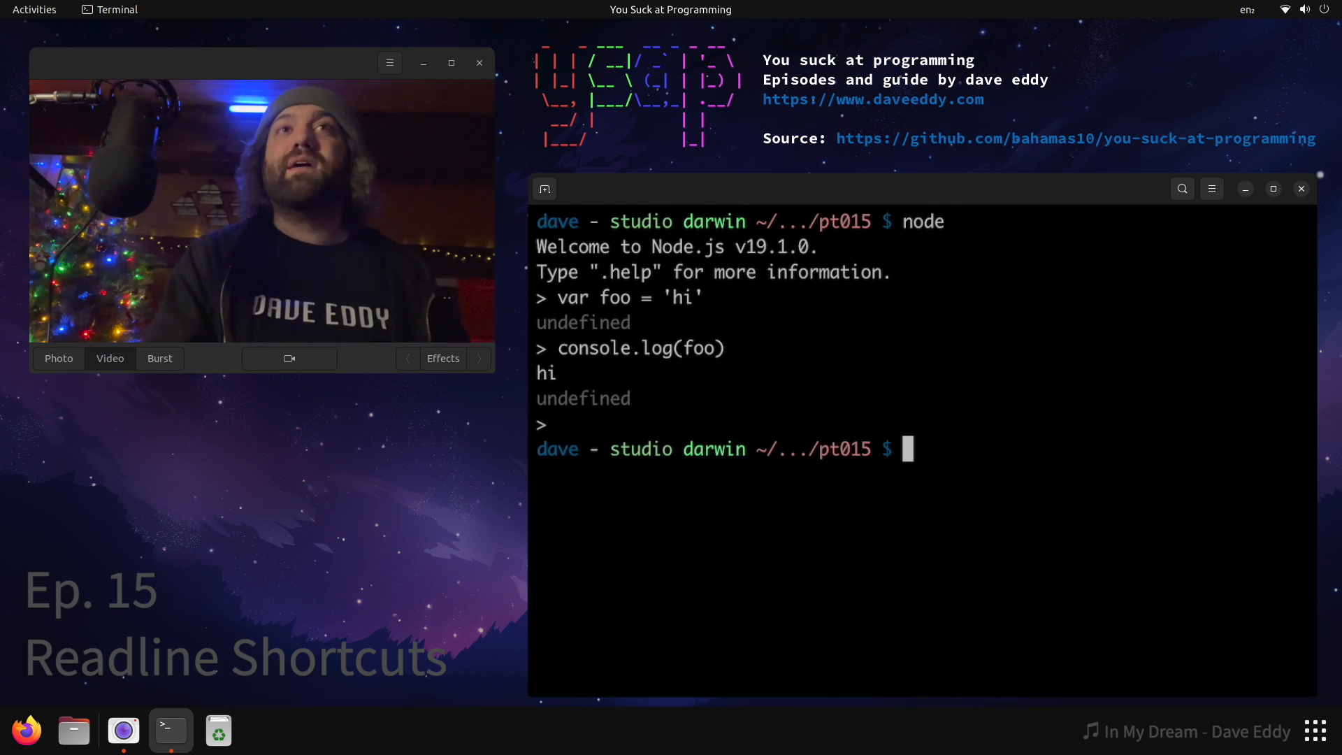
type("file ~/.bash")
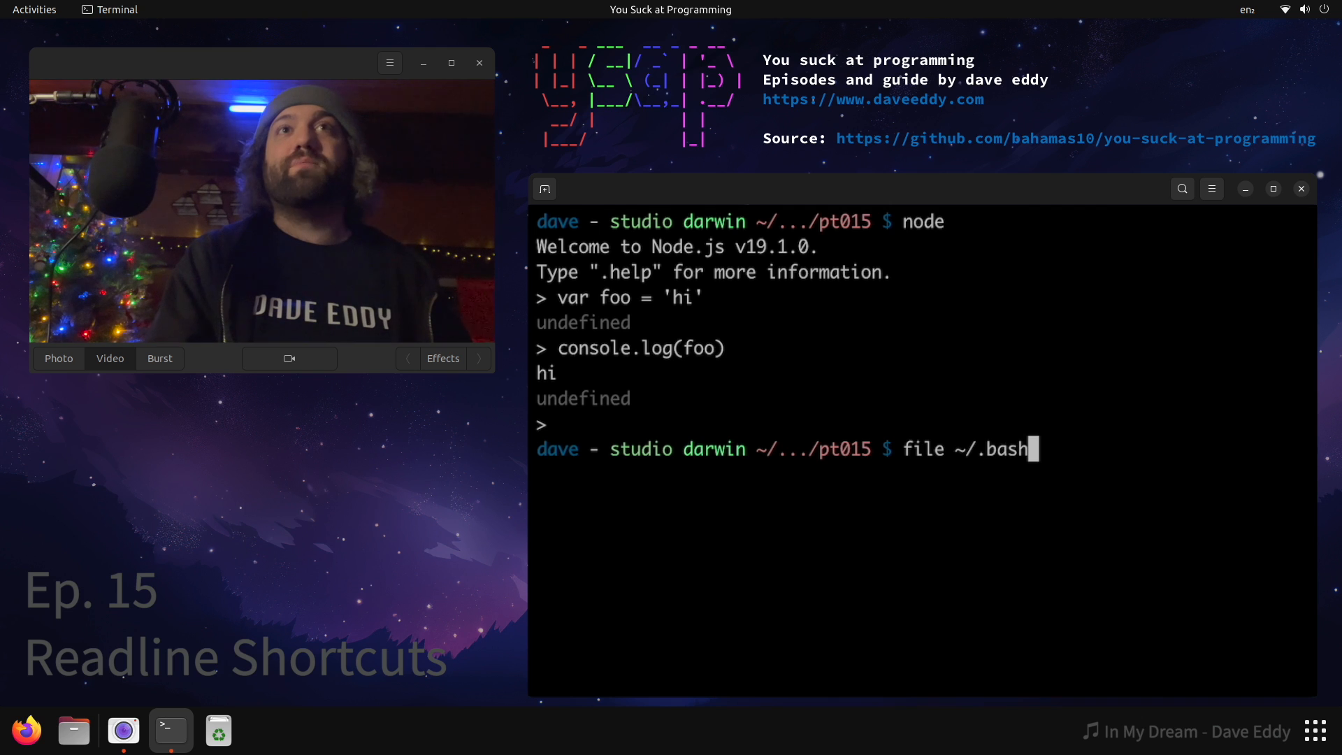
key("Return")
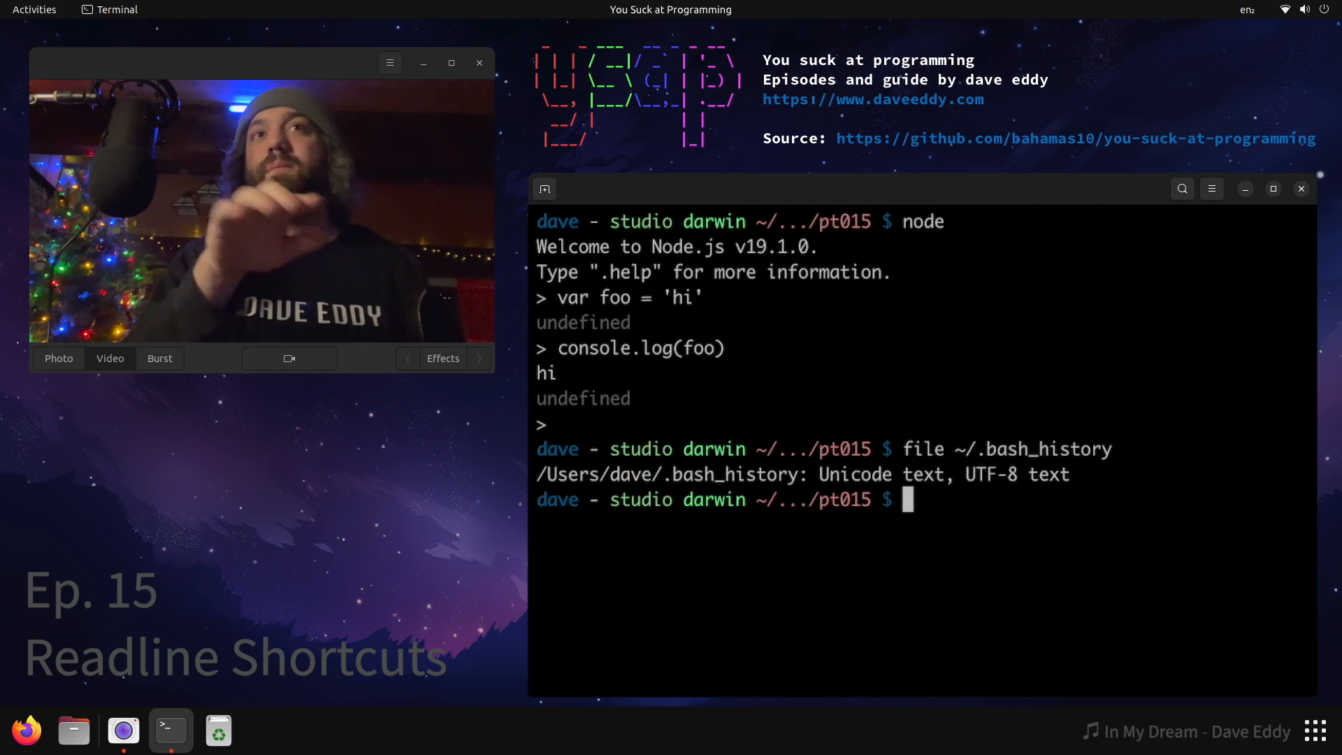
type("fi")
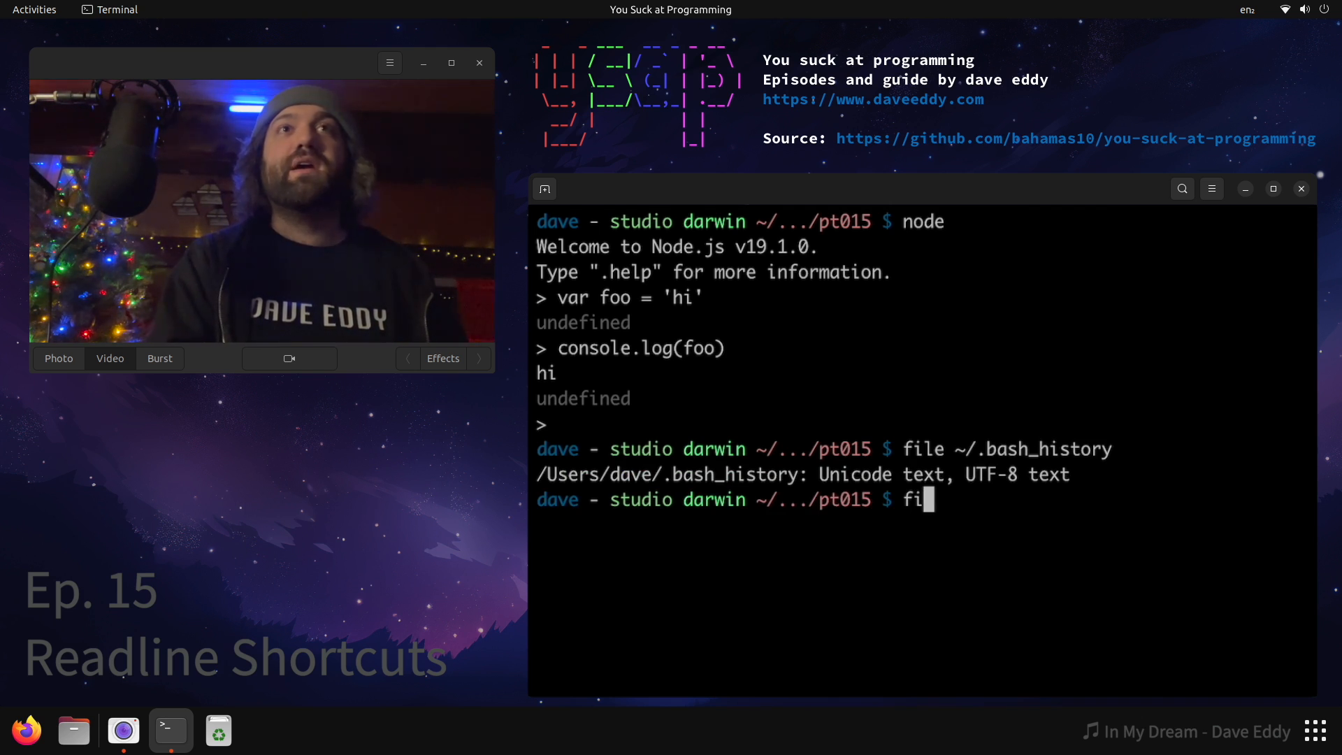
type("le ~/.node_repl_history")
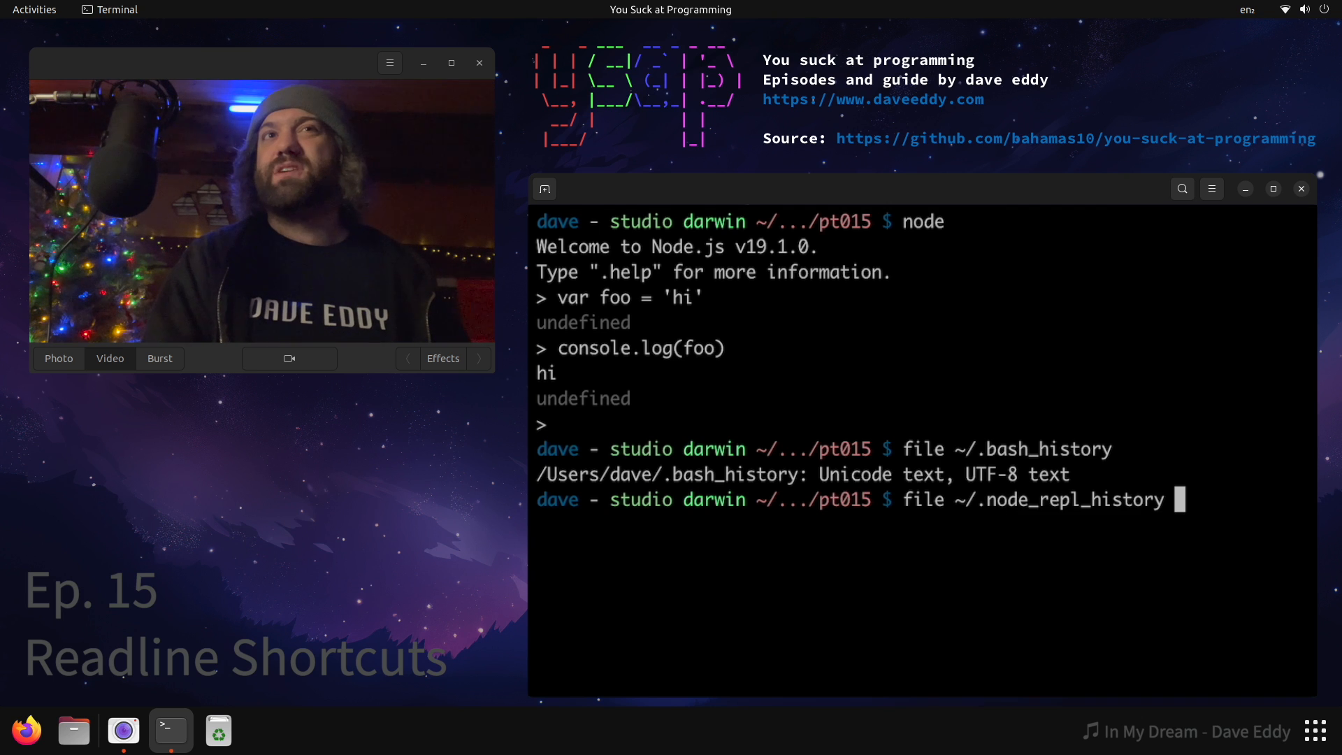
key("Return")
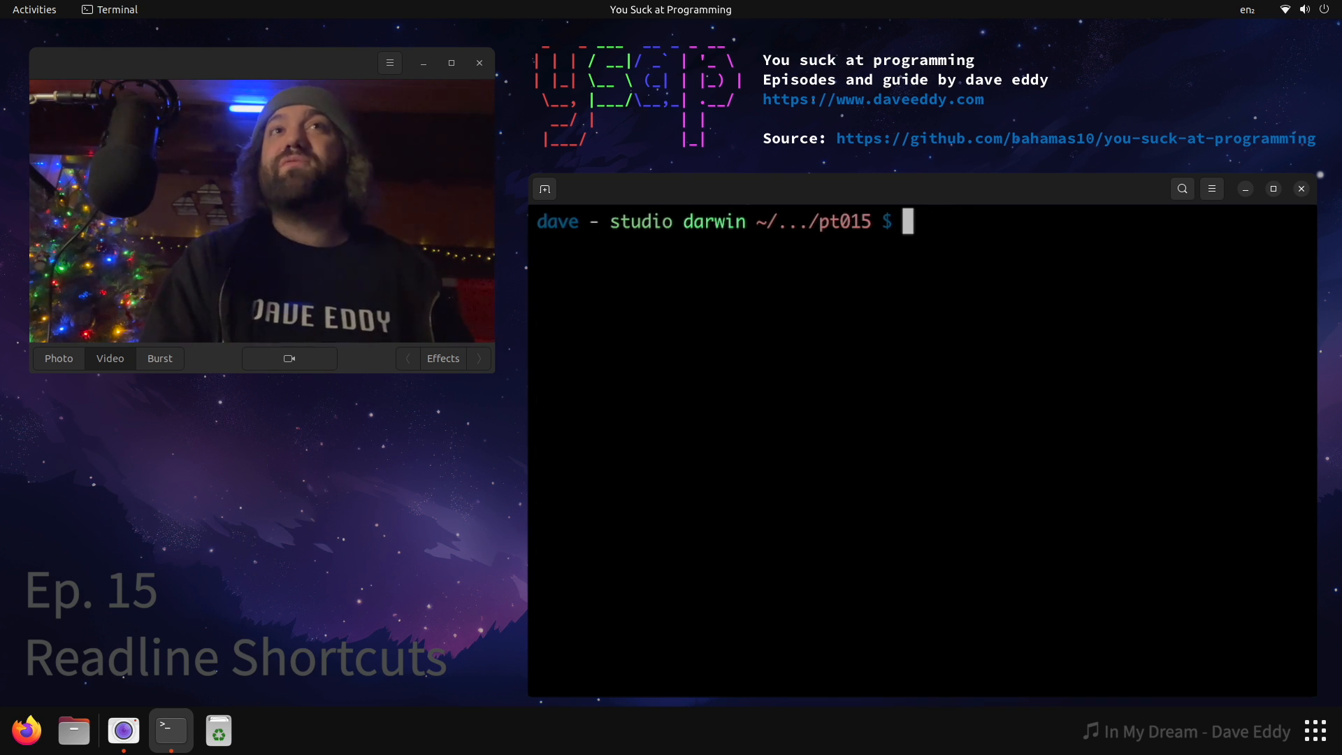
Run bash --noediting, see arrow keys print raw ^[[A codes, then exit the subshell
type("bash")
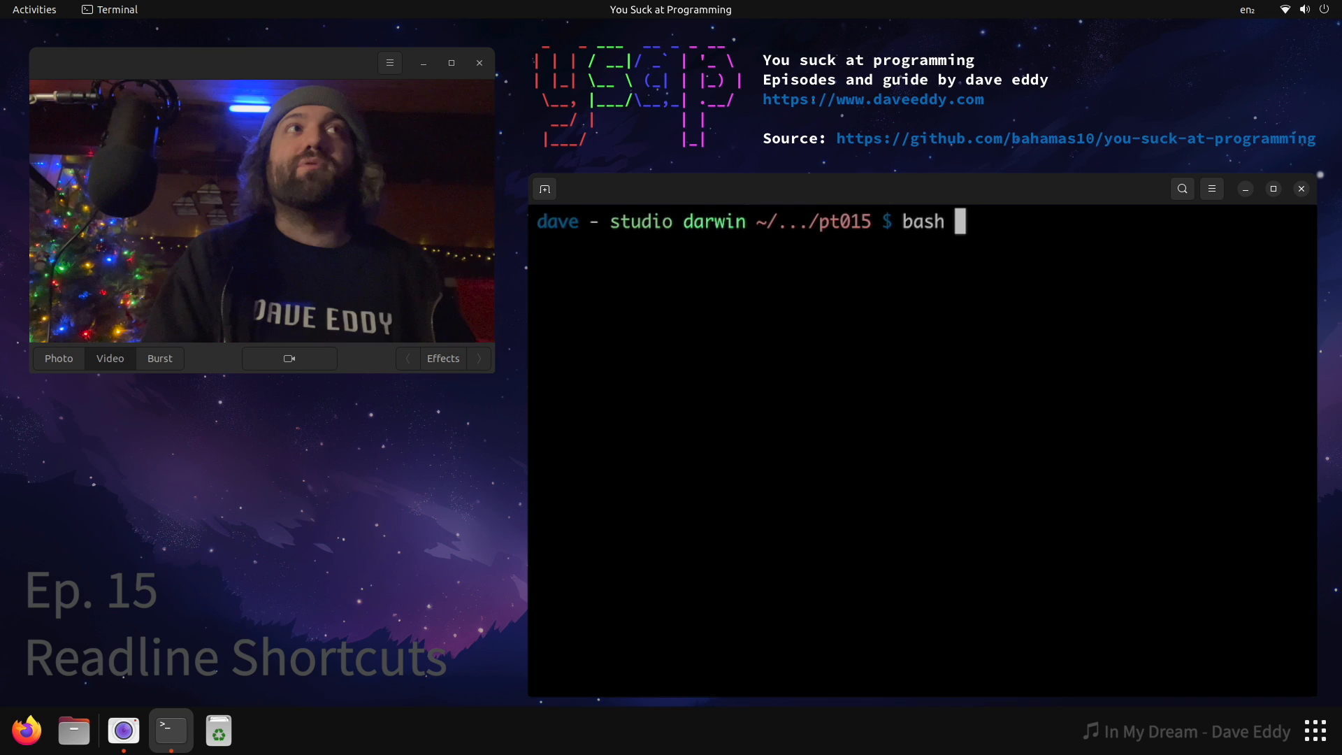
type("--noediting")
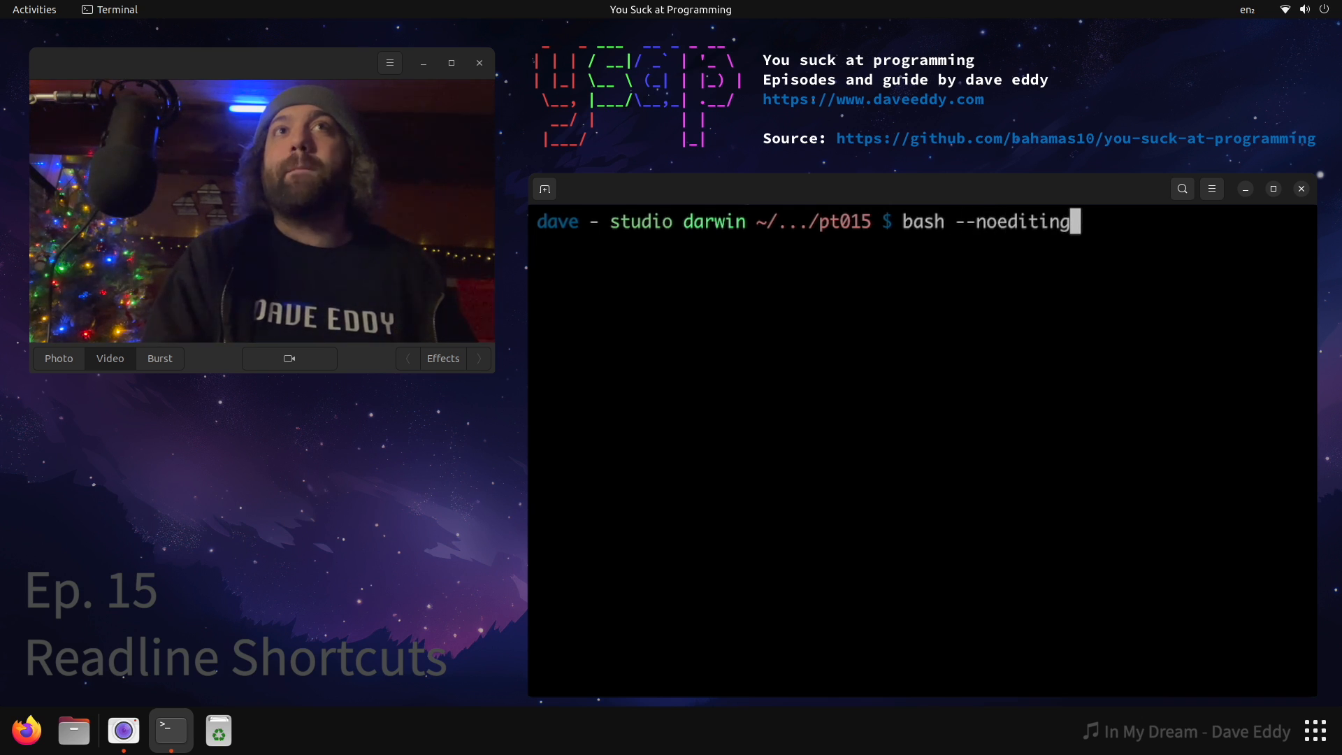
key("Return")
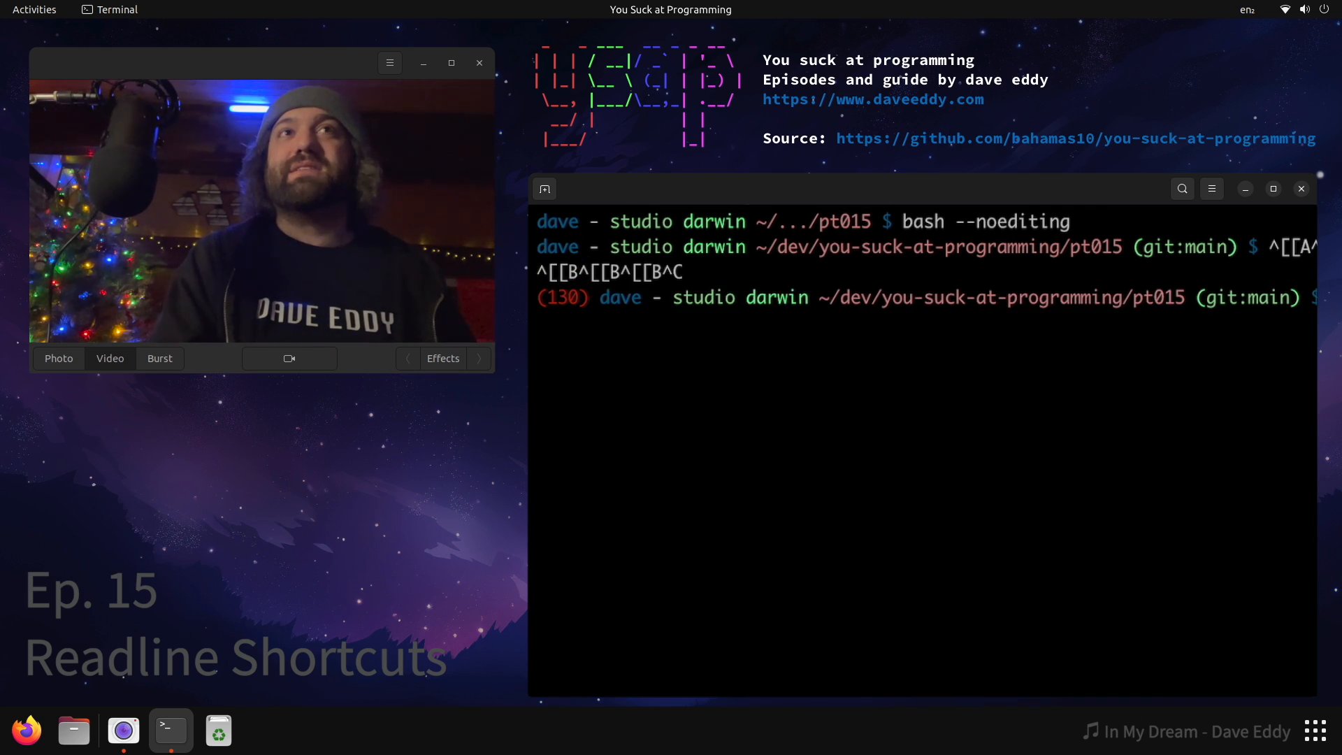
key("Return")
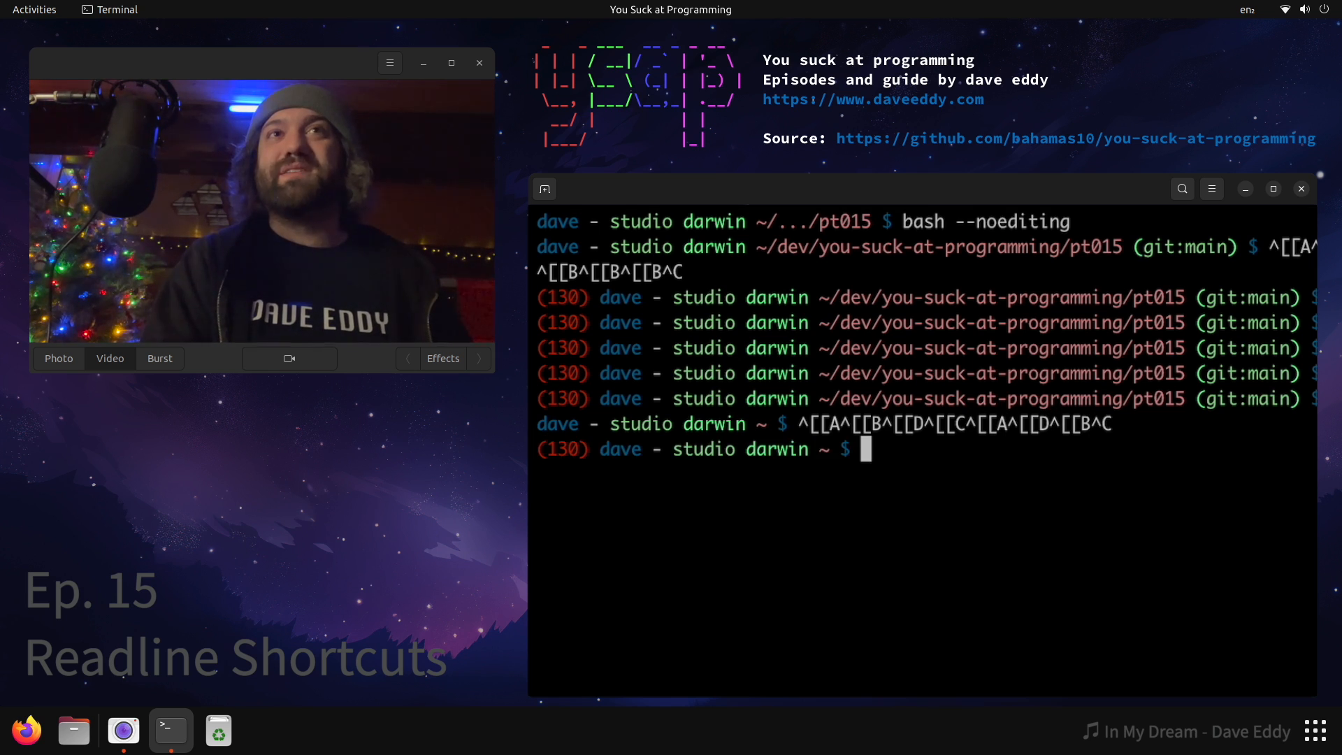
type("exit")
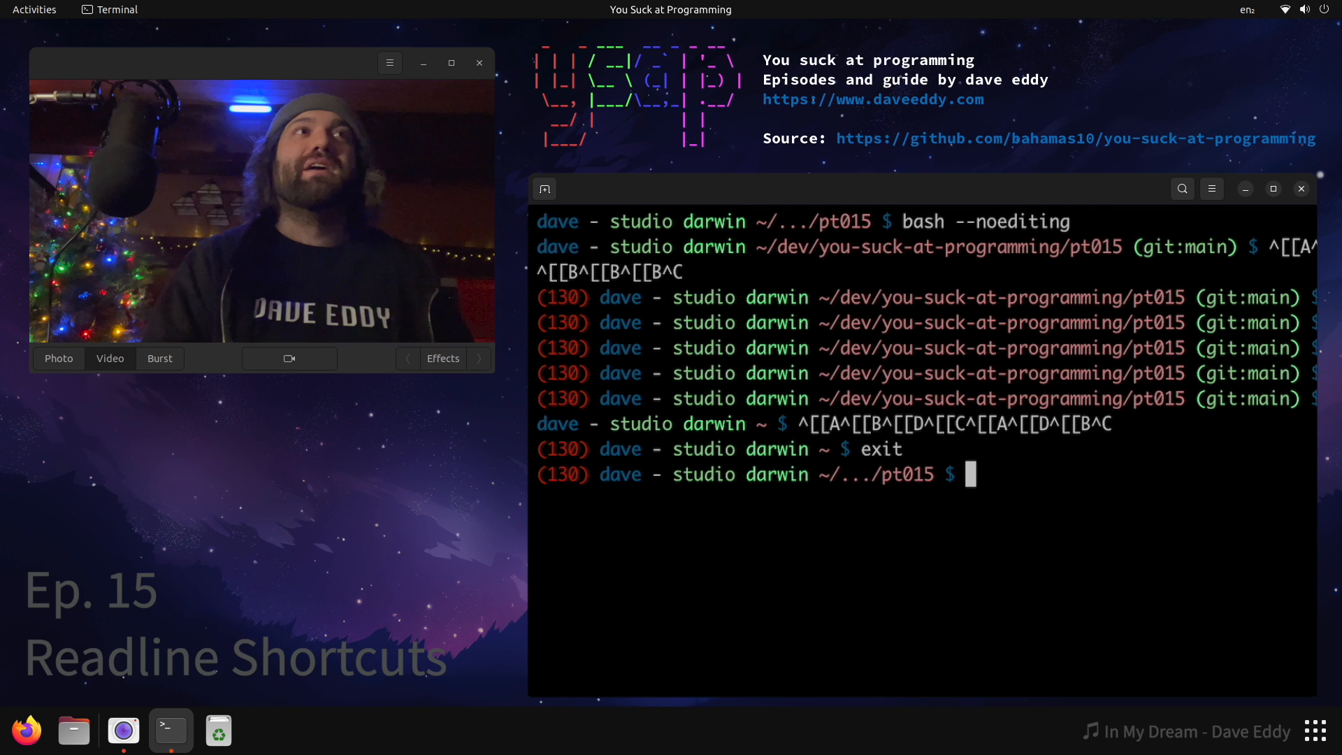